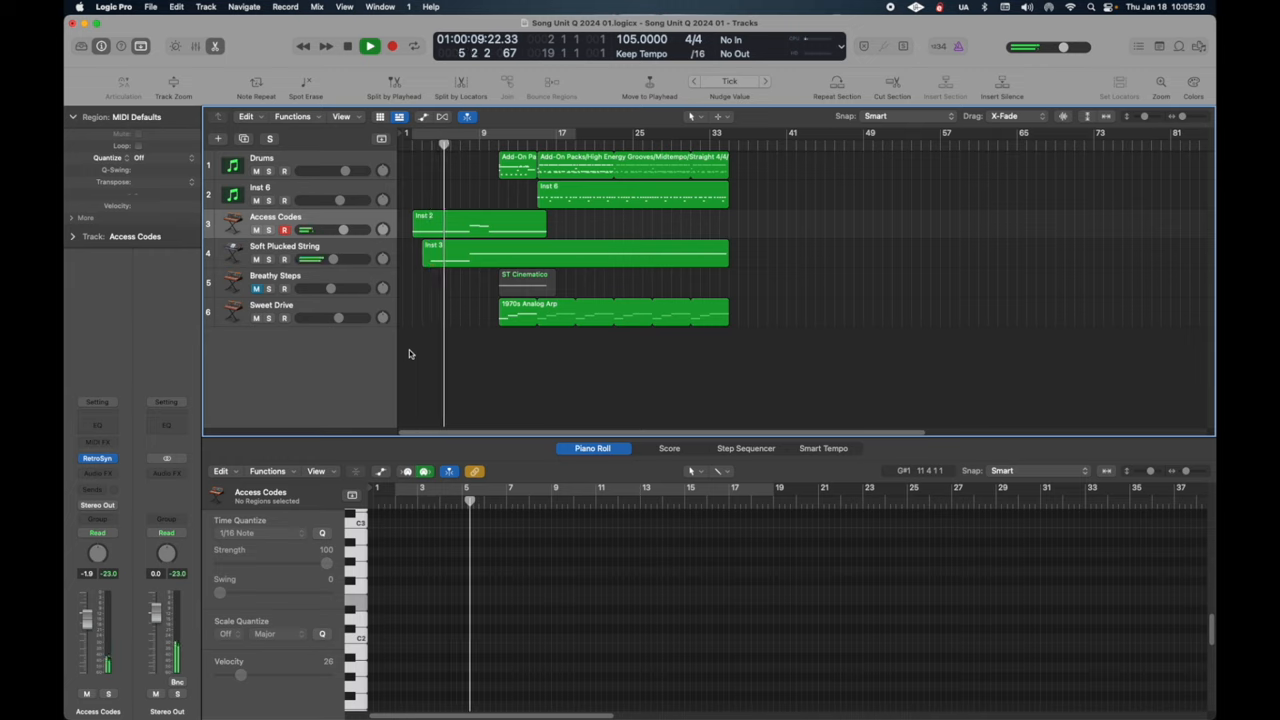
- Play the arrangement from several mid-note positions to hear the pad notes drop out
left_click(370, 46)
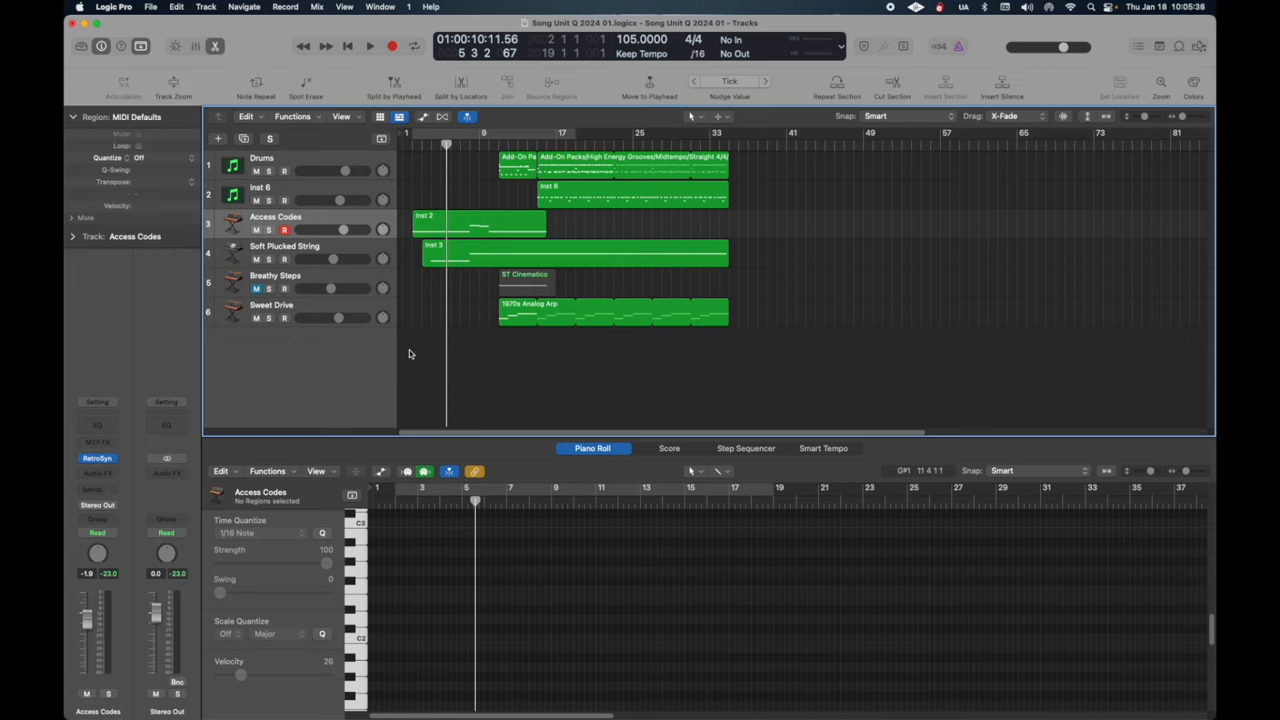
left_click(370, 46)
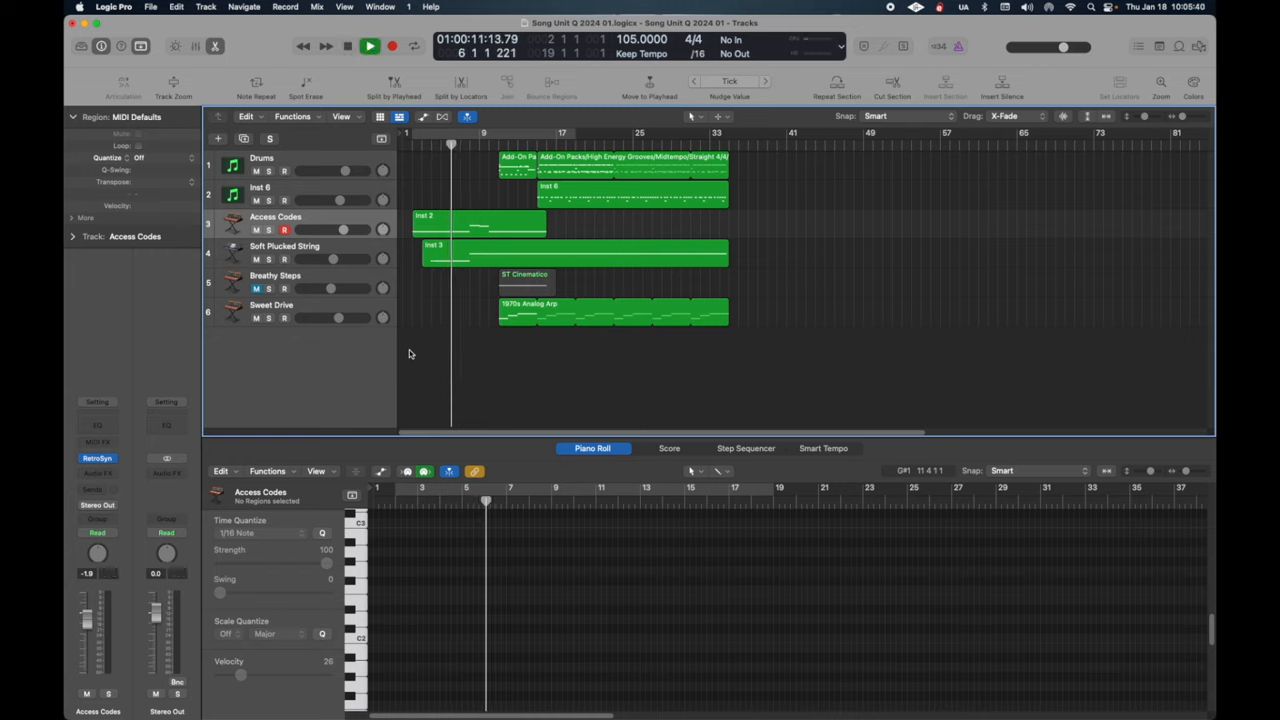
left_click(348, 46)
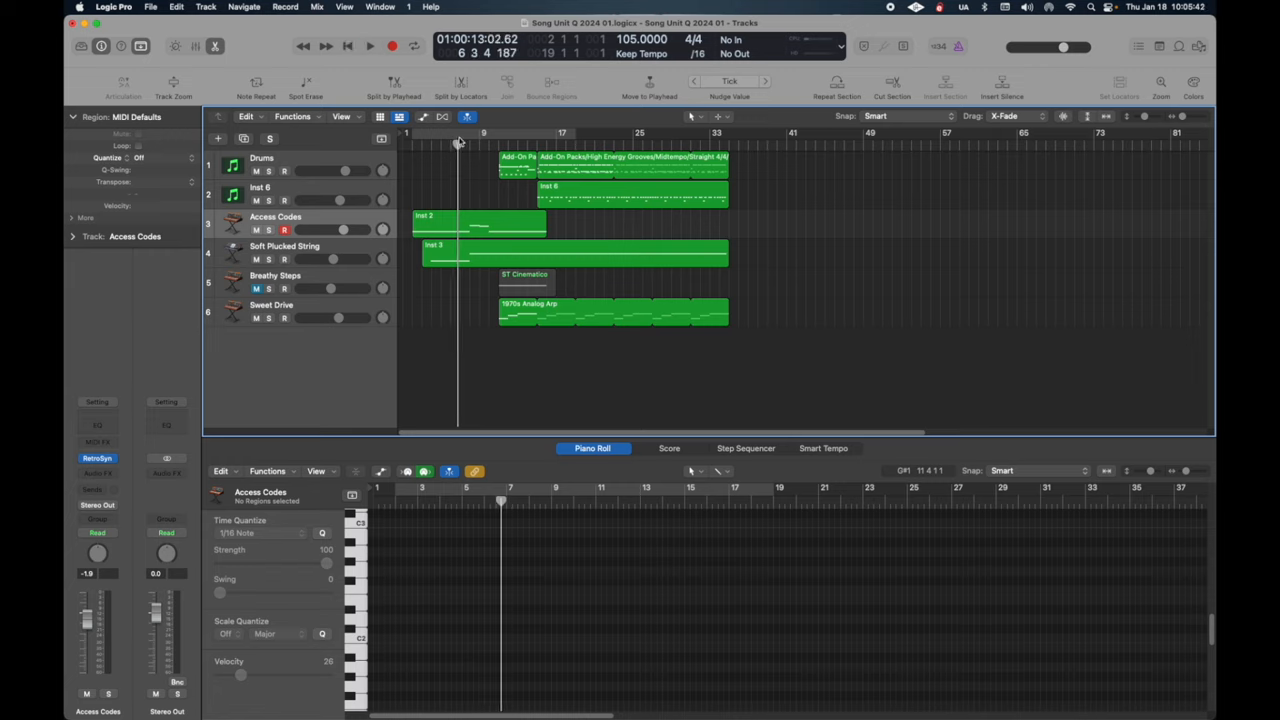
left_click(370, 46)
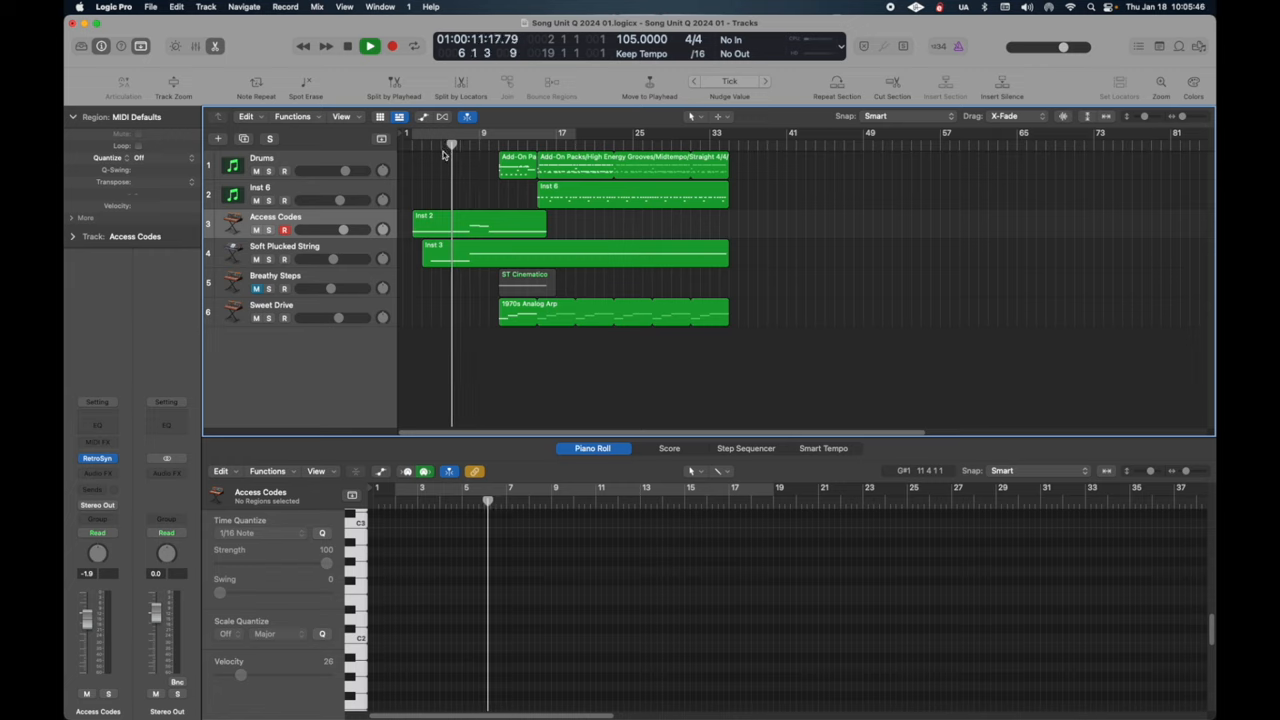
left_click(392, 46)
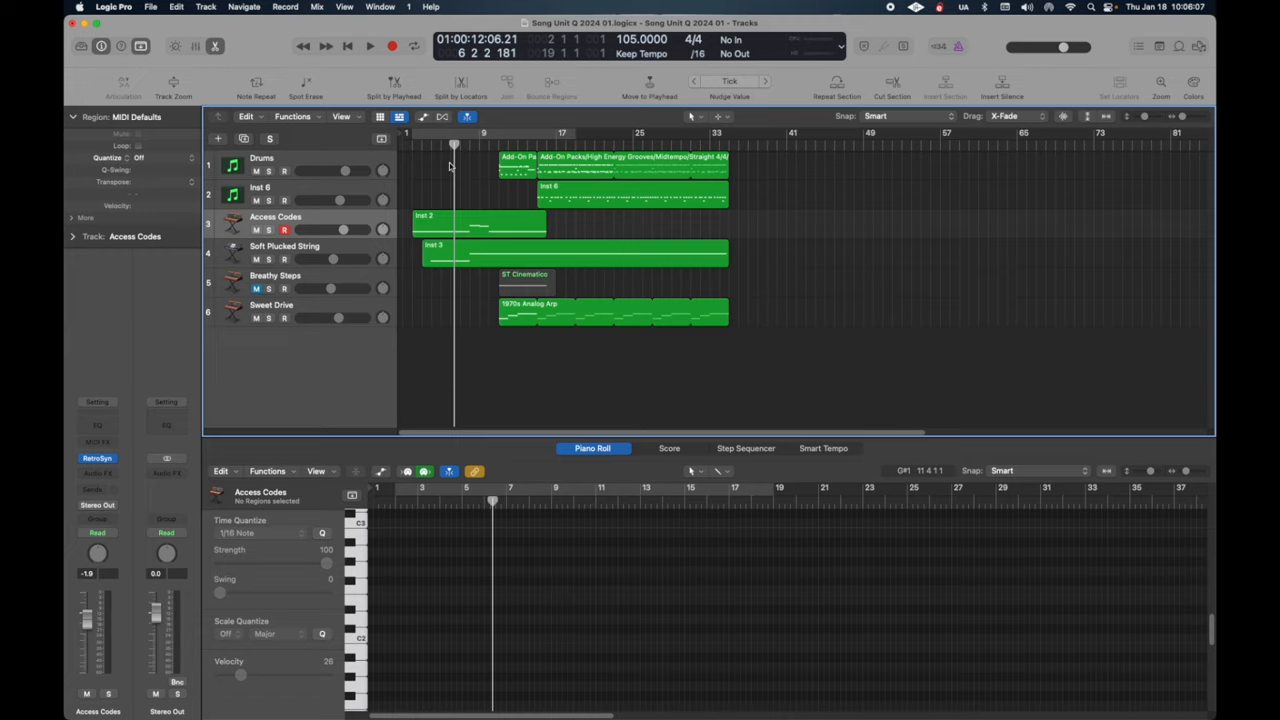
mouse_move(456, 170)
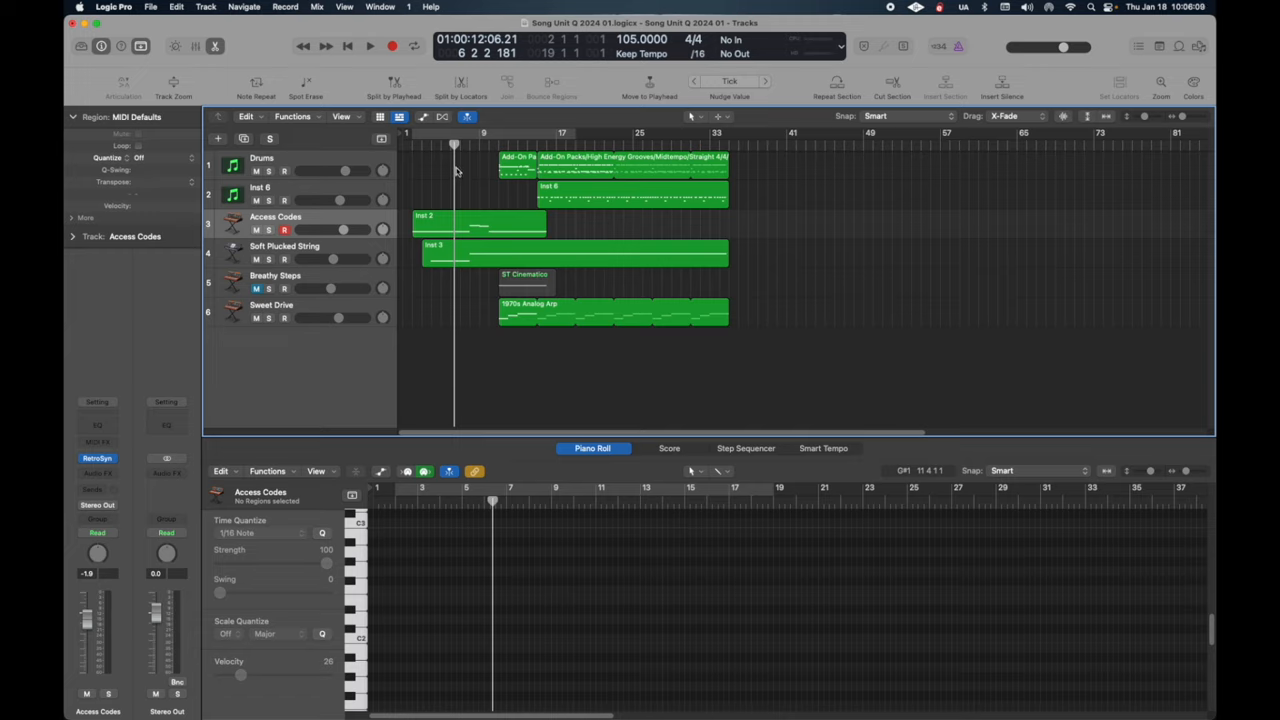
- Enable Notes chasing in Project Settings > MIDI > Chase and close the window
left_click(152, 8)
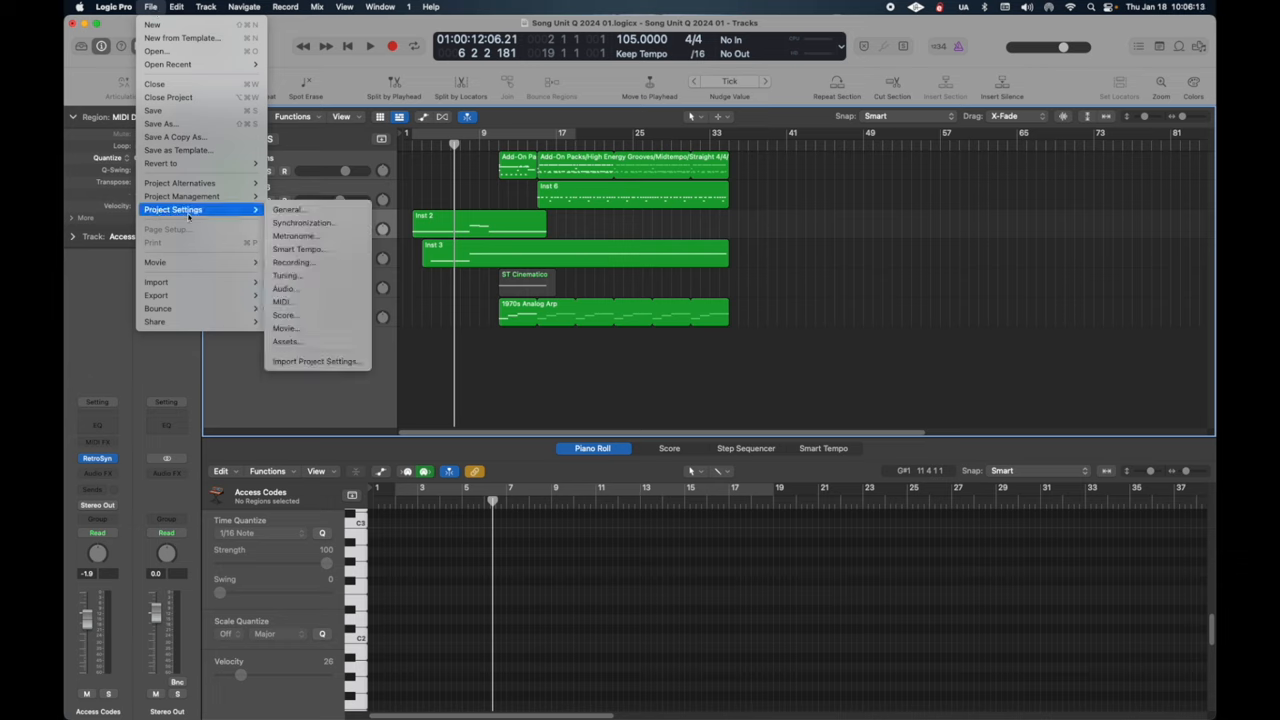
mouse_move(284, 302)
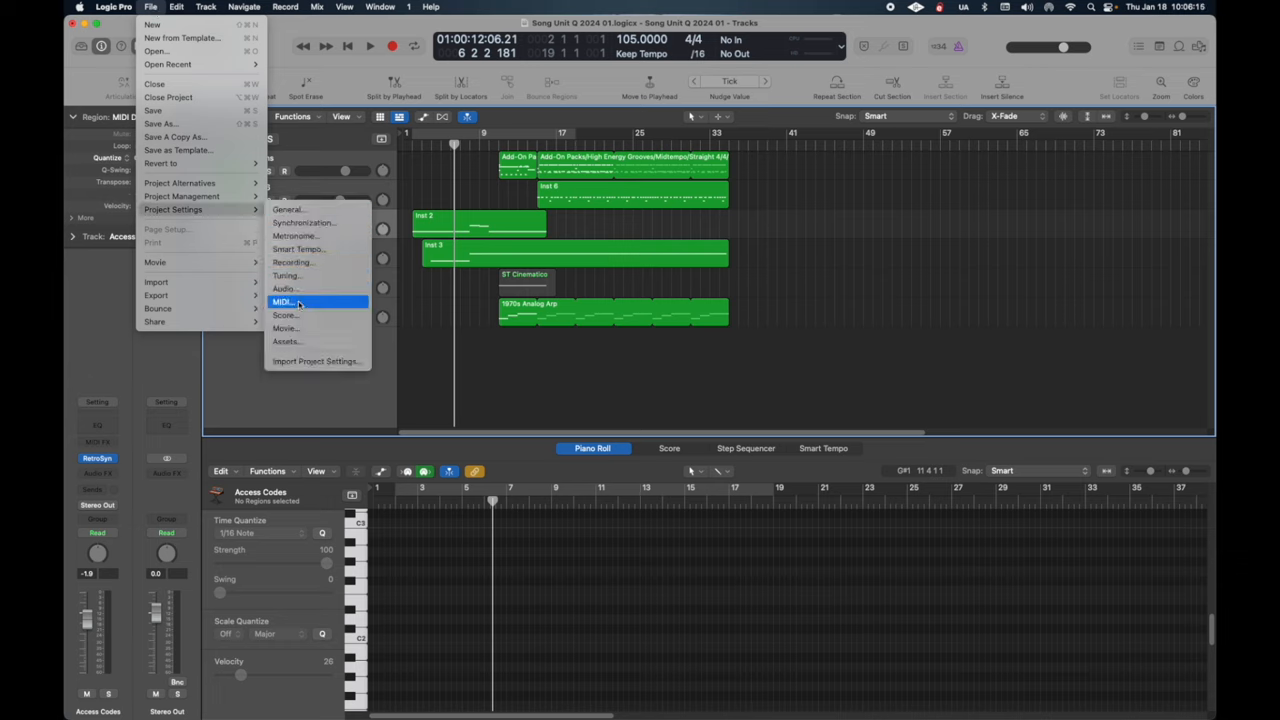
left_click(286, 300)
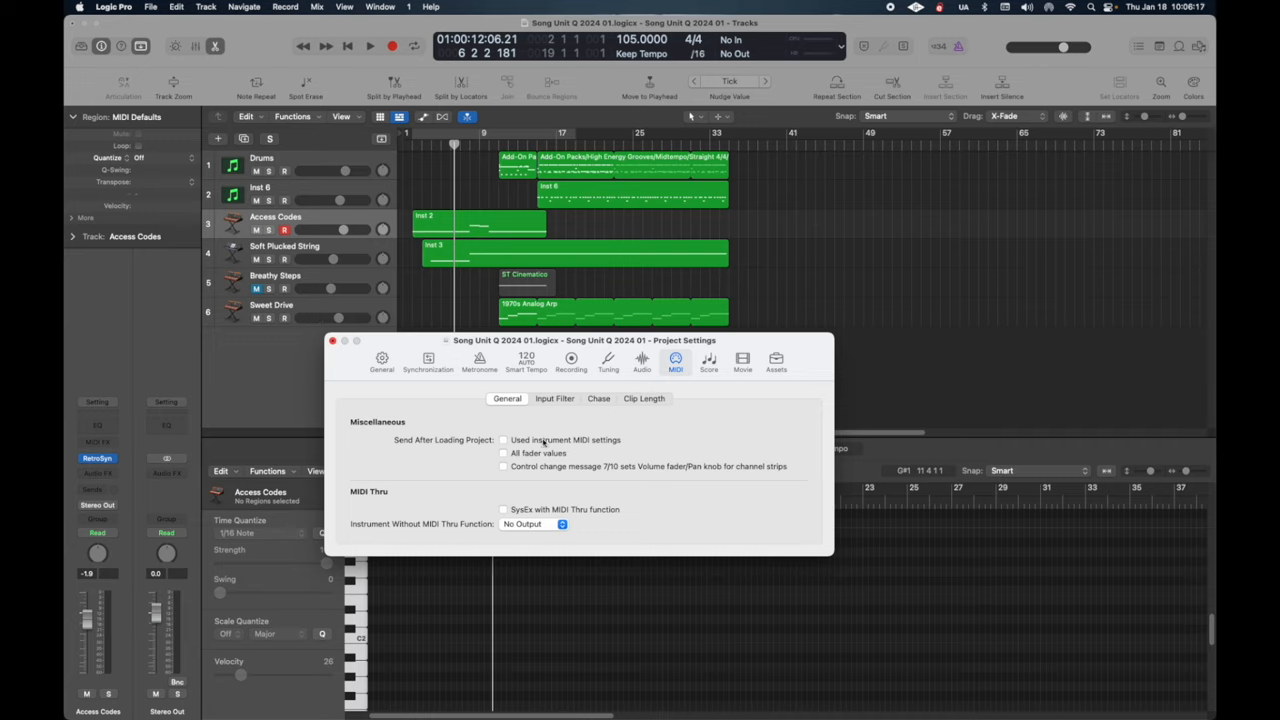
left_click(598, 398)
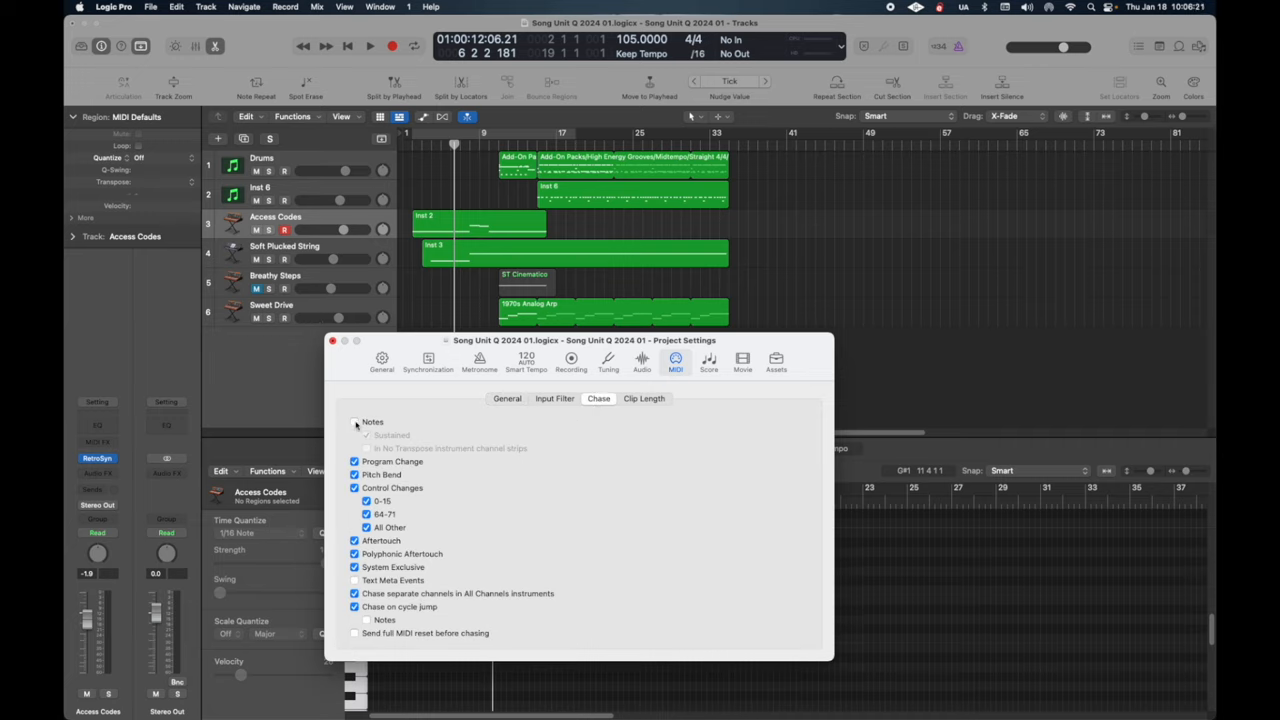
left_click(354, 420)
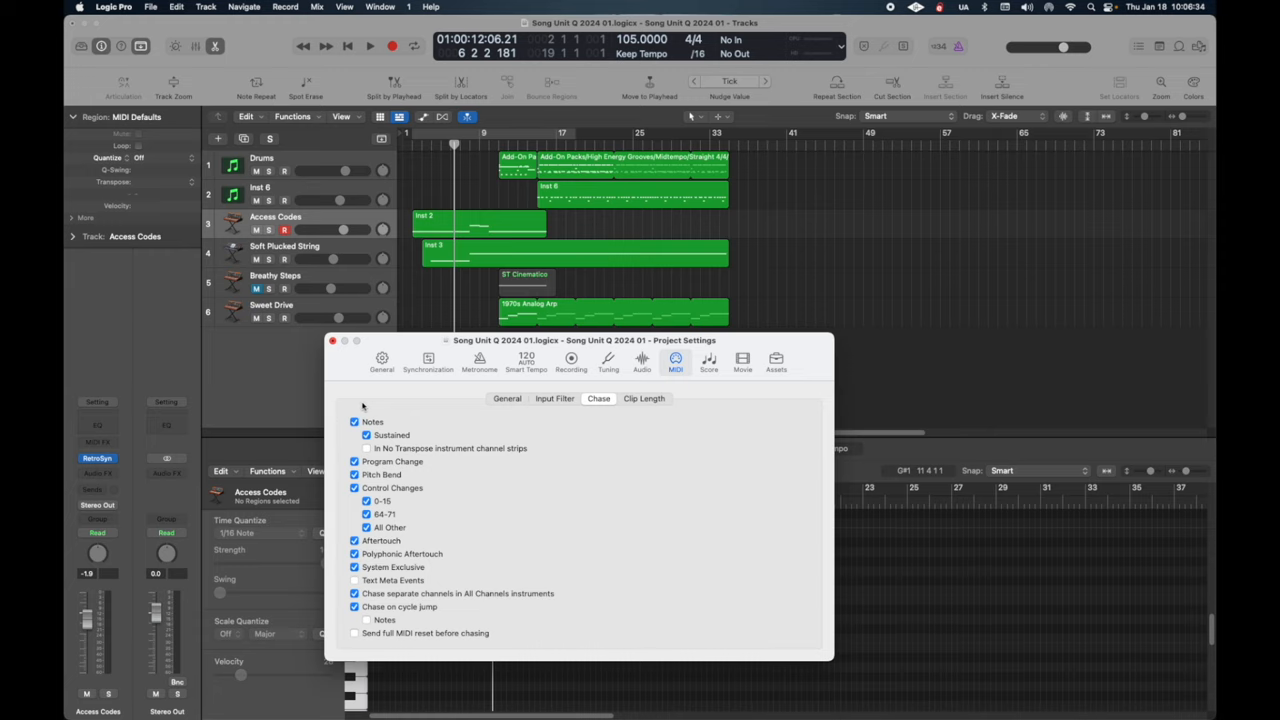
left_click(332, 340)
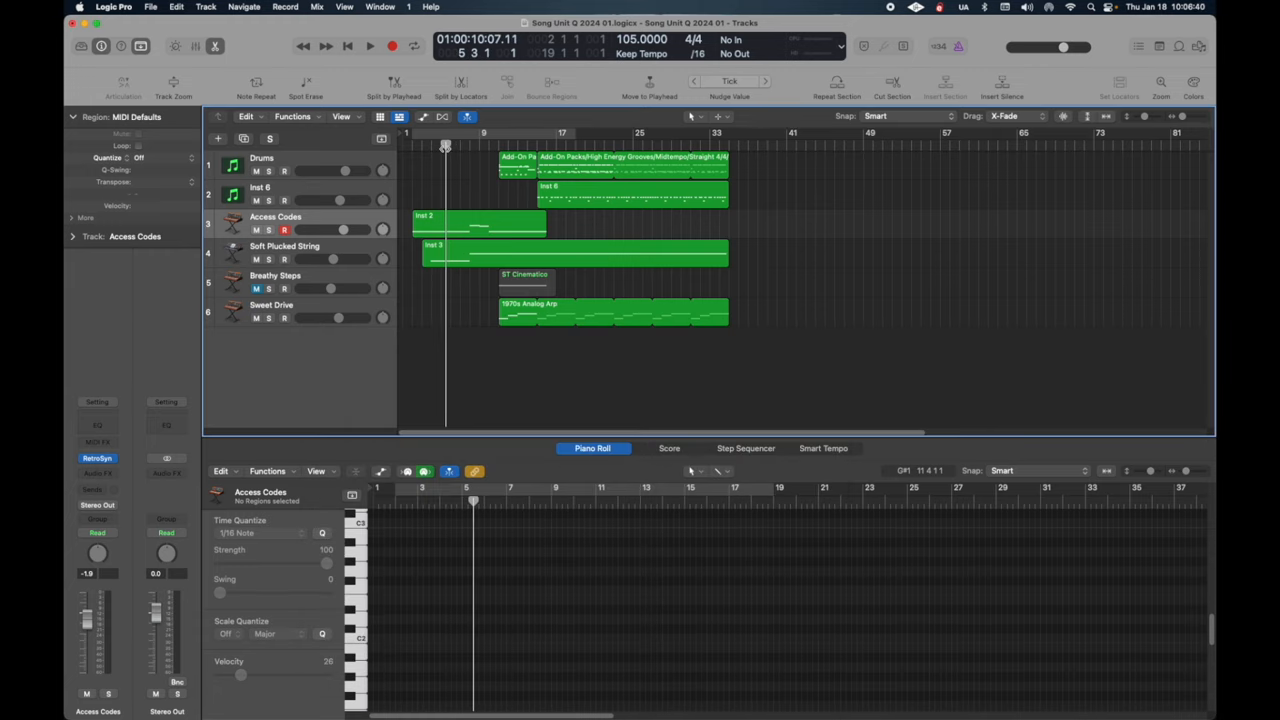
left_click(370, 46)
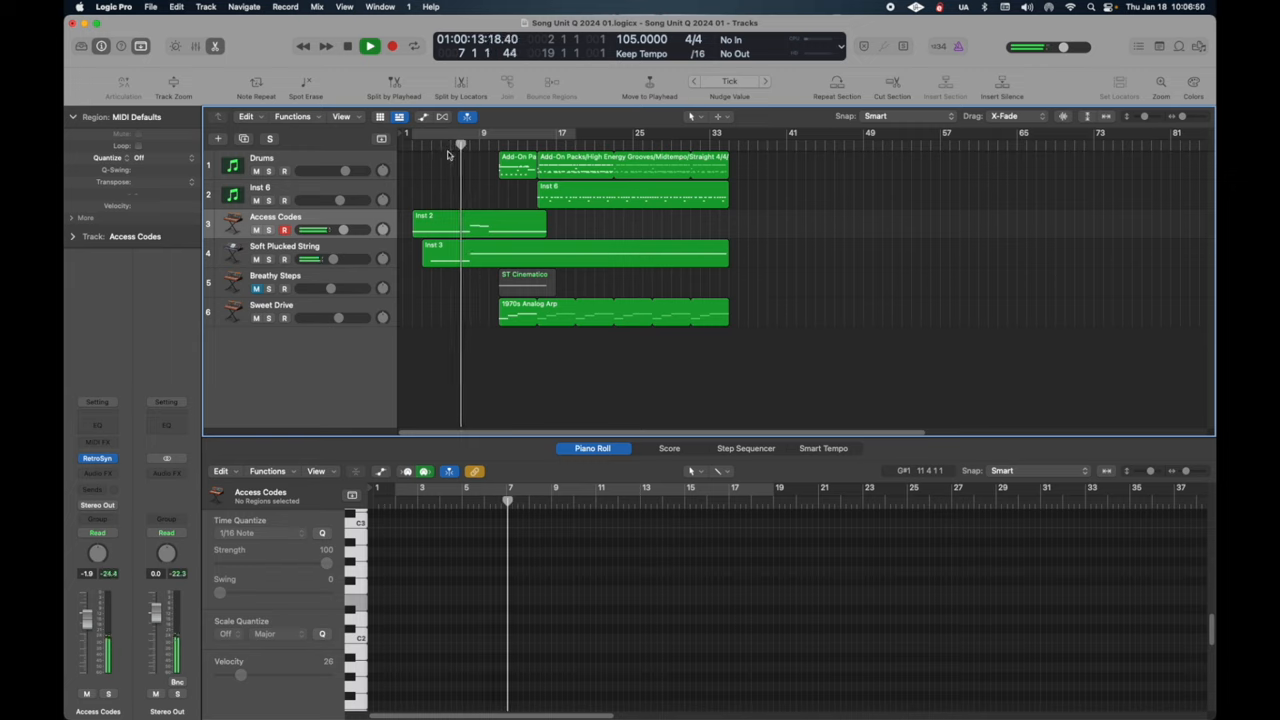
left_click(370, 46)
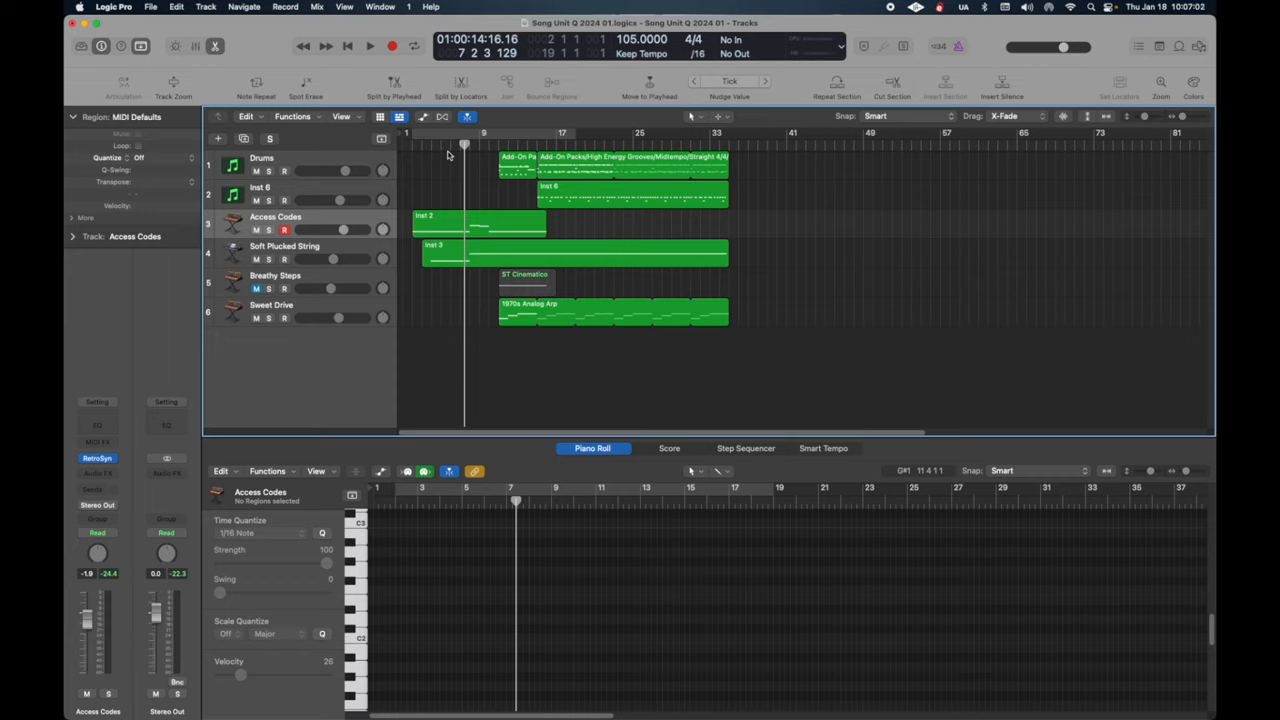
mouse_move(404, 220)
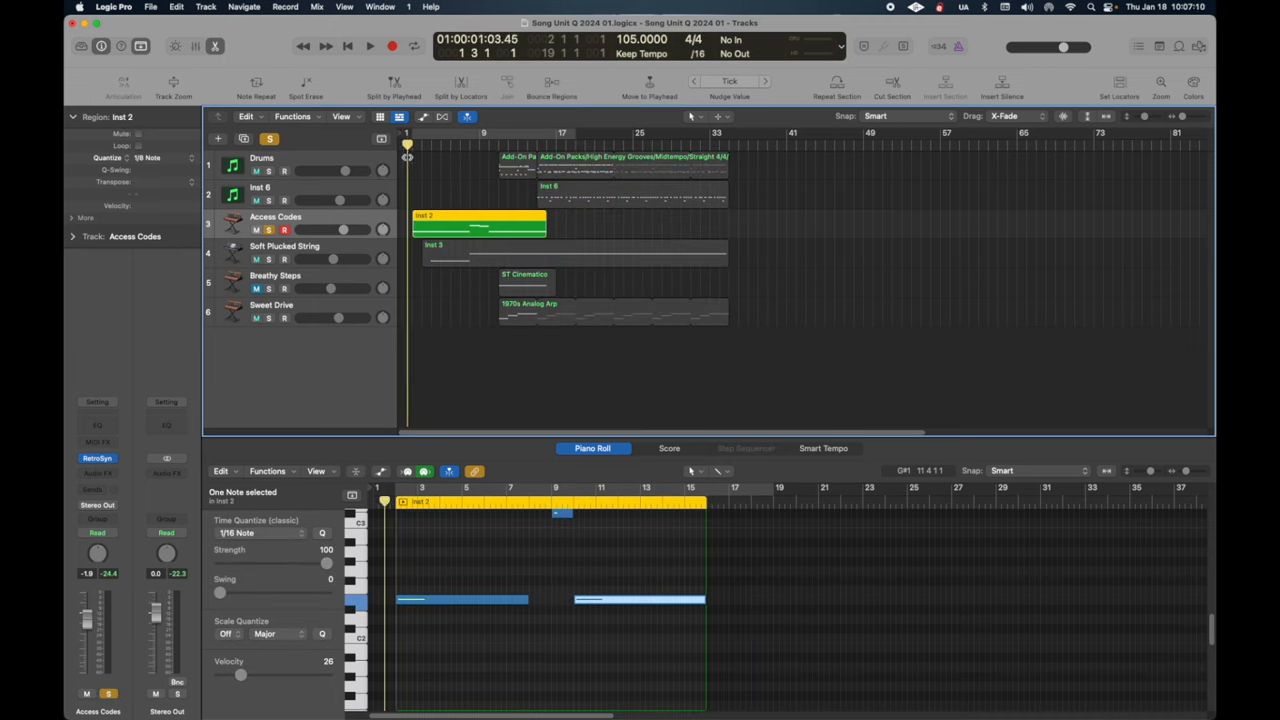
- Play the Inst 2 pad region from points inside its long notes to confirm they now sound
left_click(368, 46)
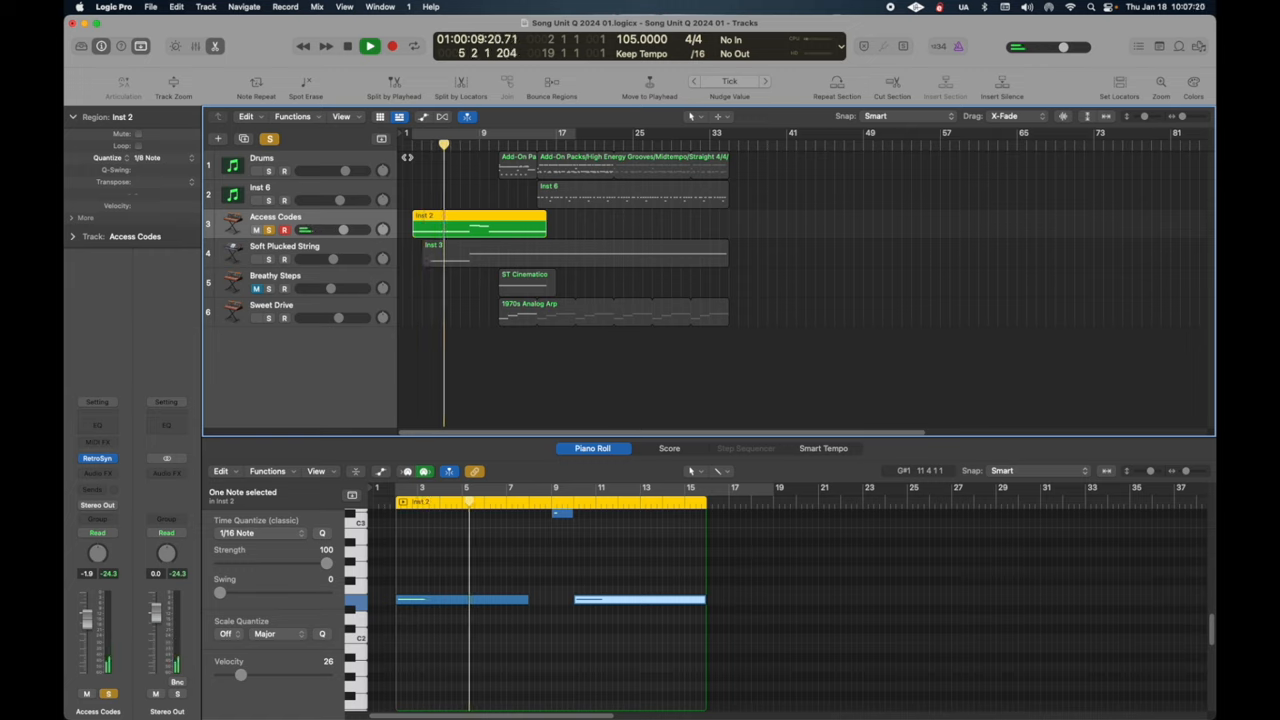
left_click(348, 46)
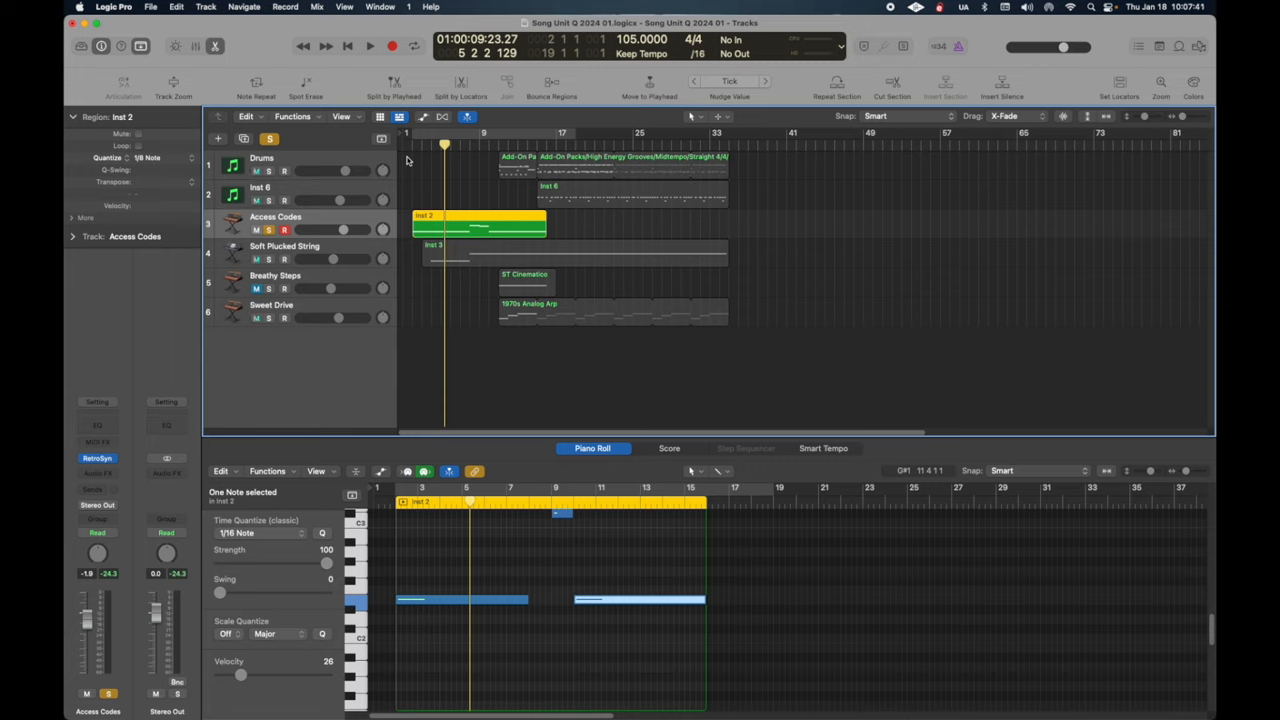
left_click(370, 46)
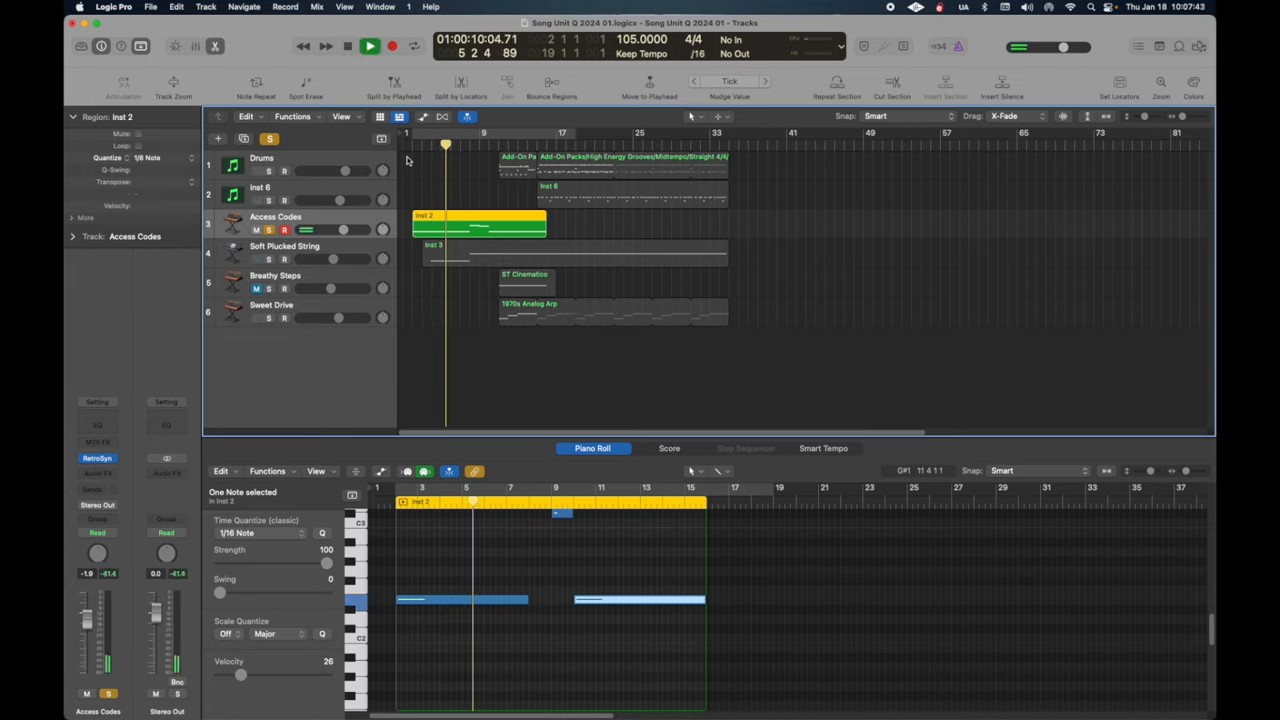
left_click(370, 46)
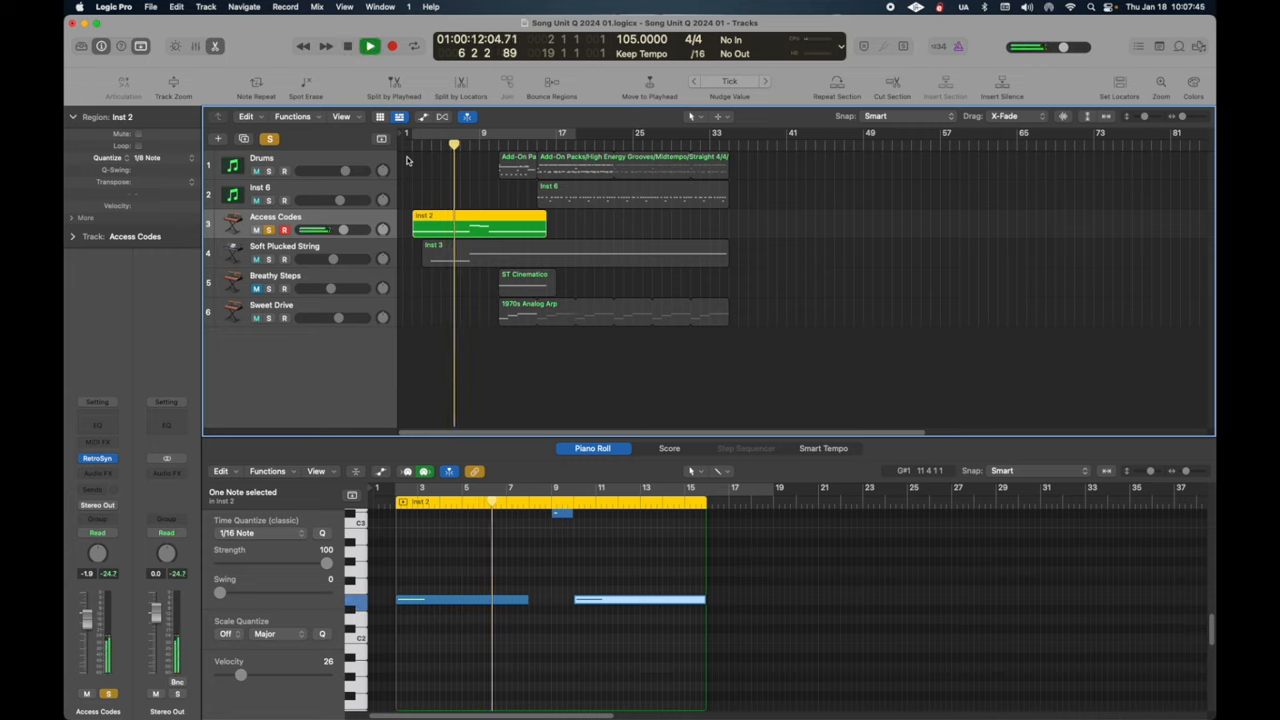